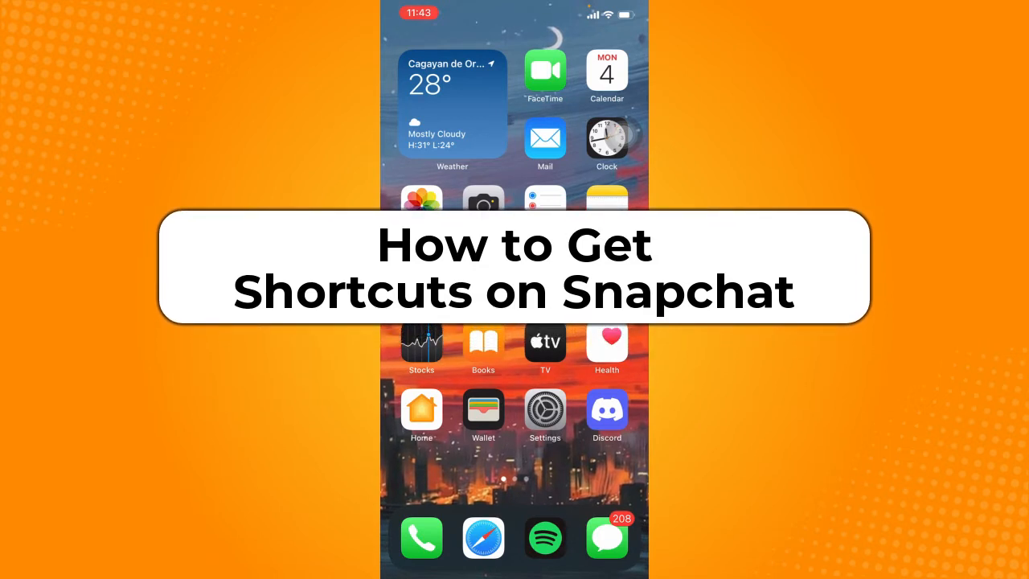
# Step: Swipe to the second home screen page and open the Photo & Video folder
pyautogui.hscroll(-3)
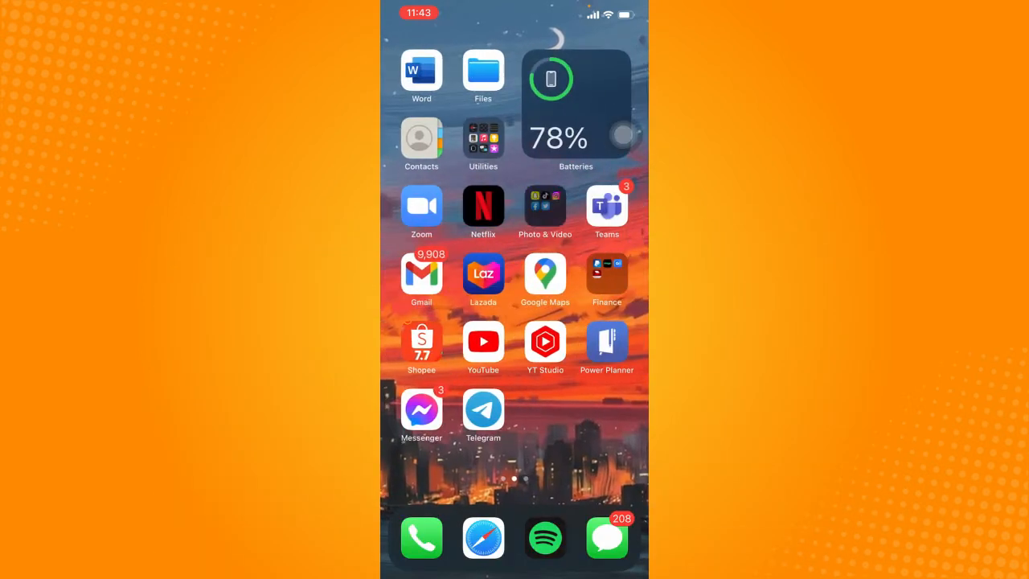
pyautogui.click(545, 206)
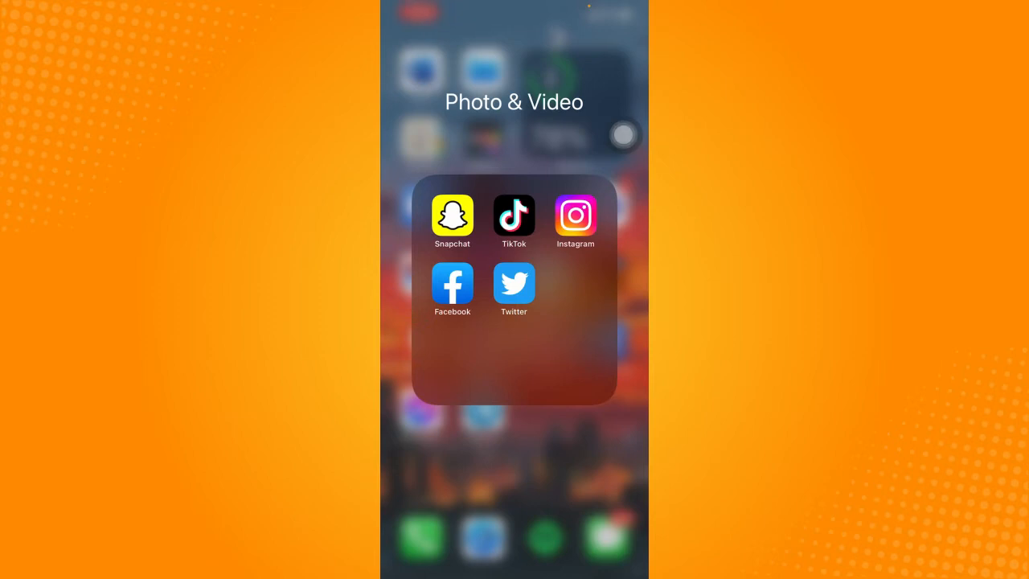
# Step: Launch Snapchat and capture a snap into the editing preview
pyautogui.click(451, 216)
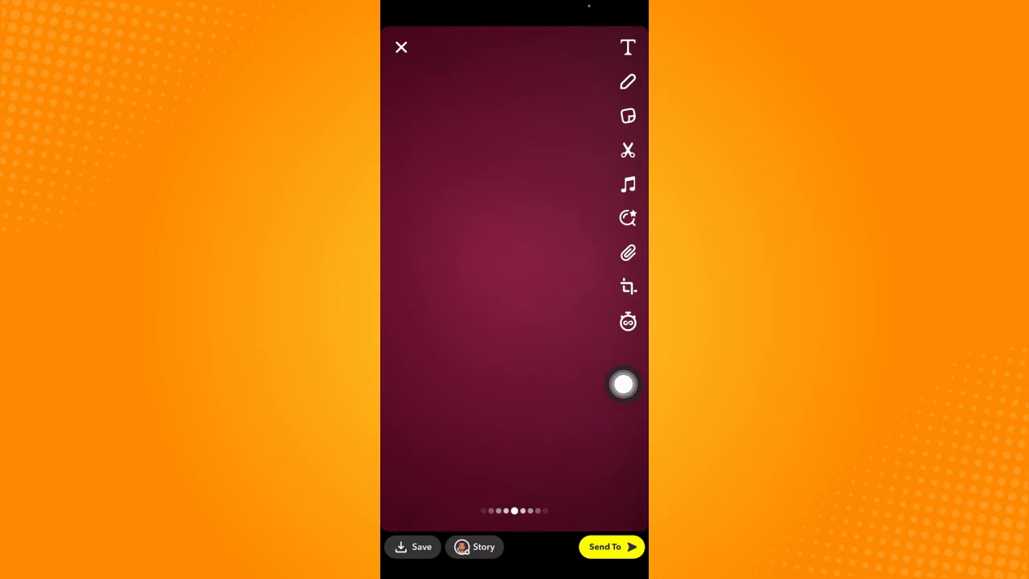
# Step: Bring up the Send To list of stories and friends for the captured snap
pyautogui.click(624, 384)
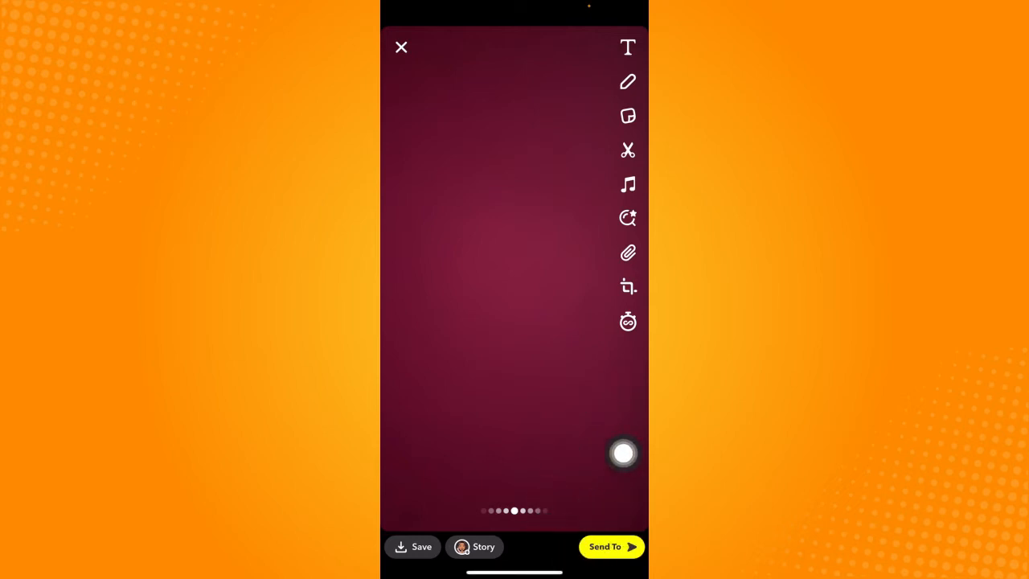
pyautogui.click(610, 546)
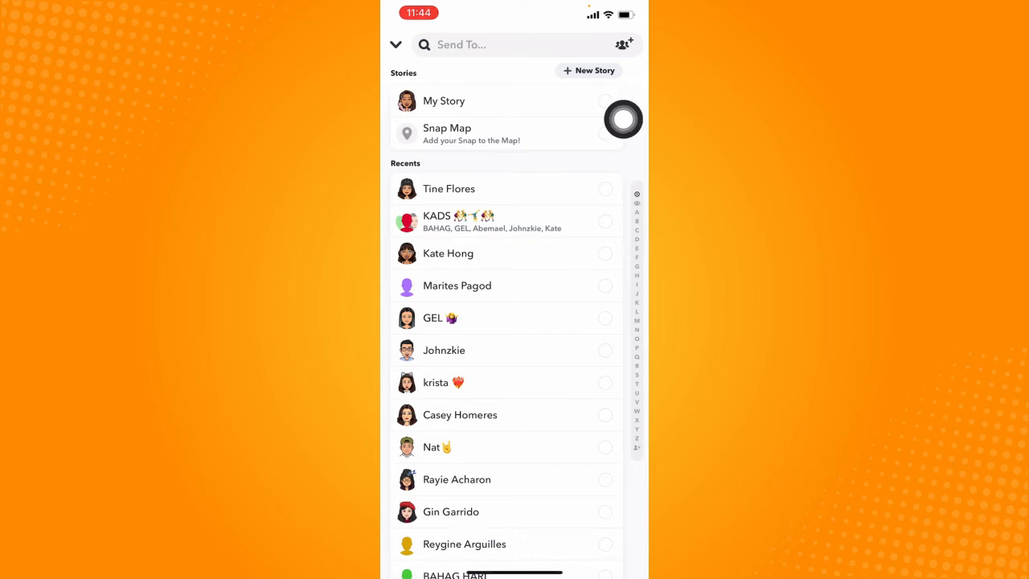
pyautogui.click(499, 45)
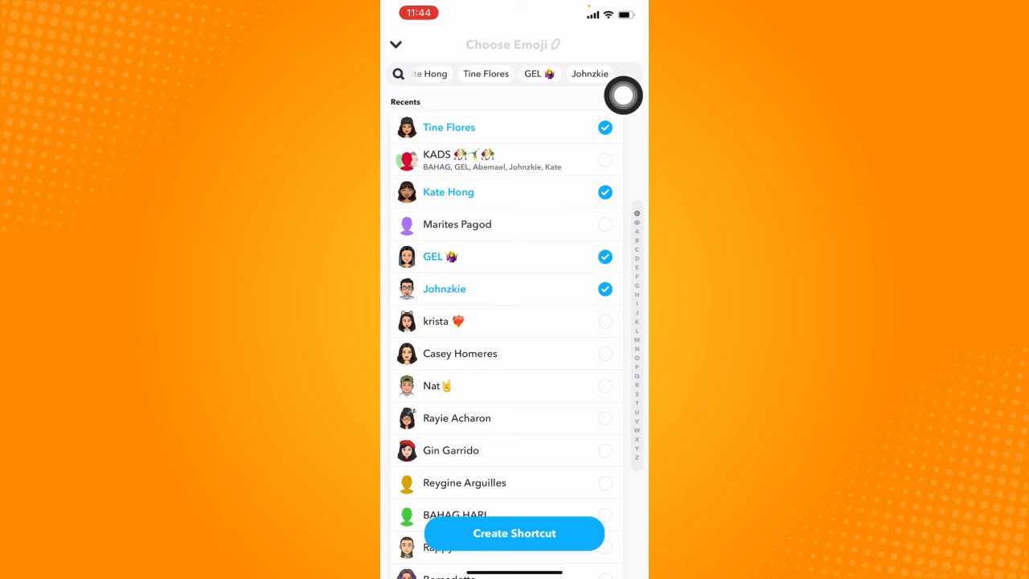
# Step: Begin naming the new shortcut, entering "Hc" in the Choose Emoji field
pyautogui.click(511, 45)
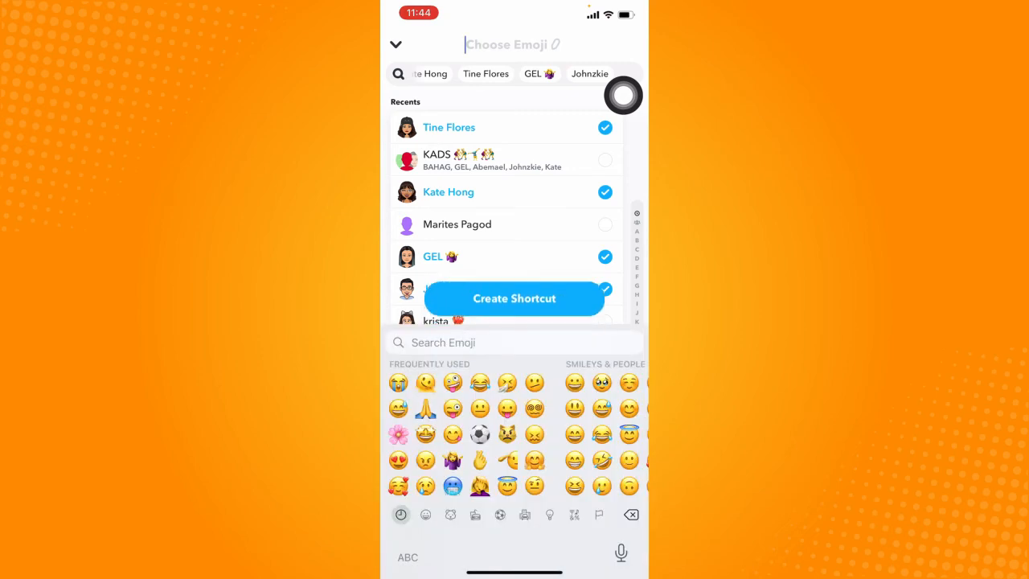
pyautogui.write('Hc')
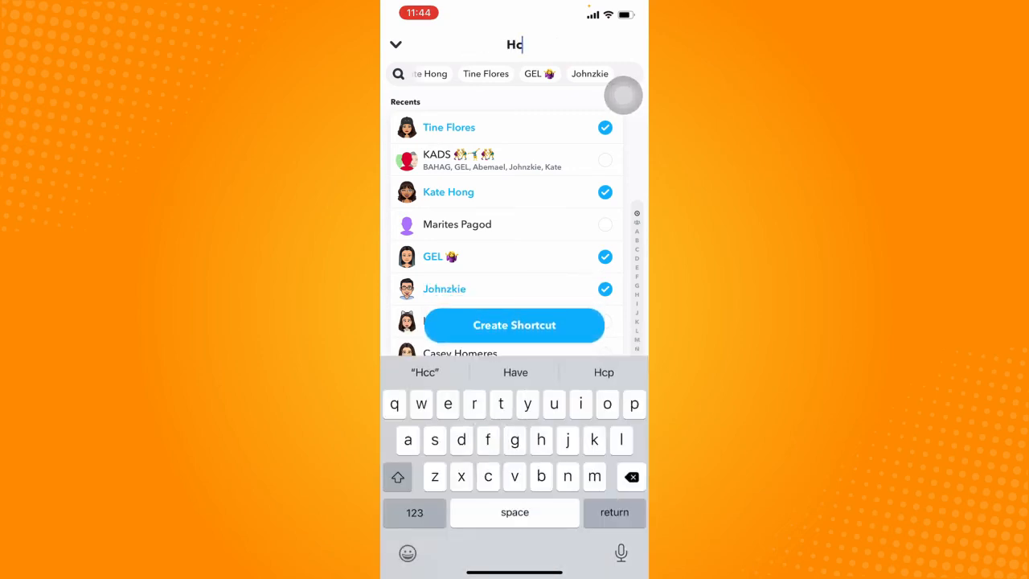